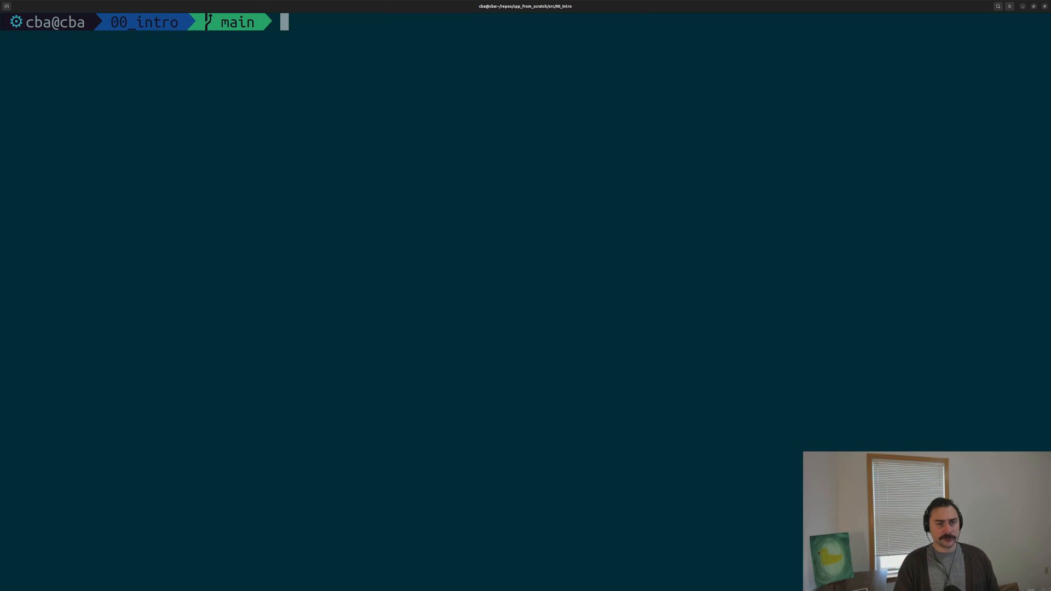
Enter the command 'vim main.cpp' at the 00_intro shell prompt.
text(vim)
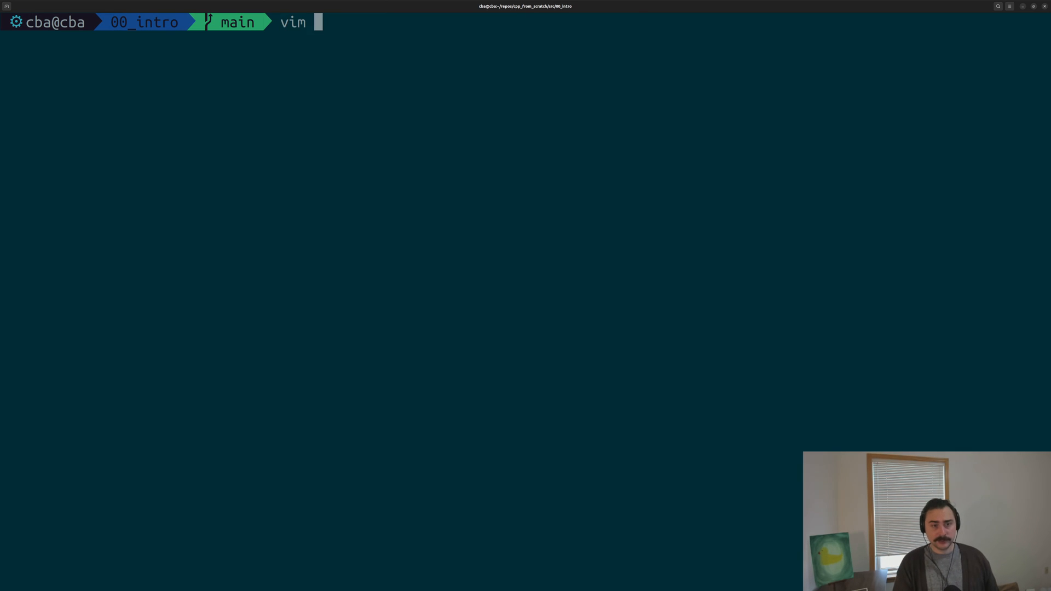
text(main.co)
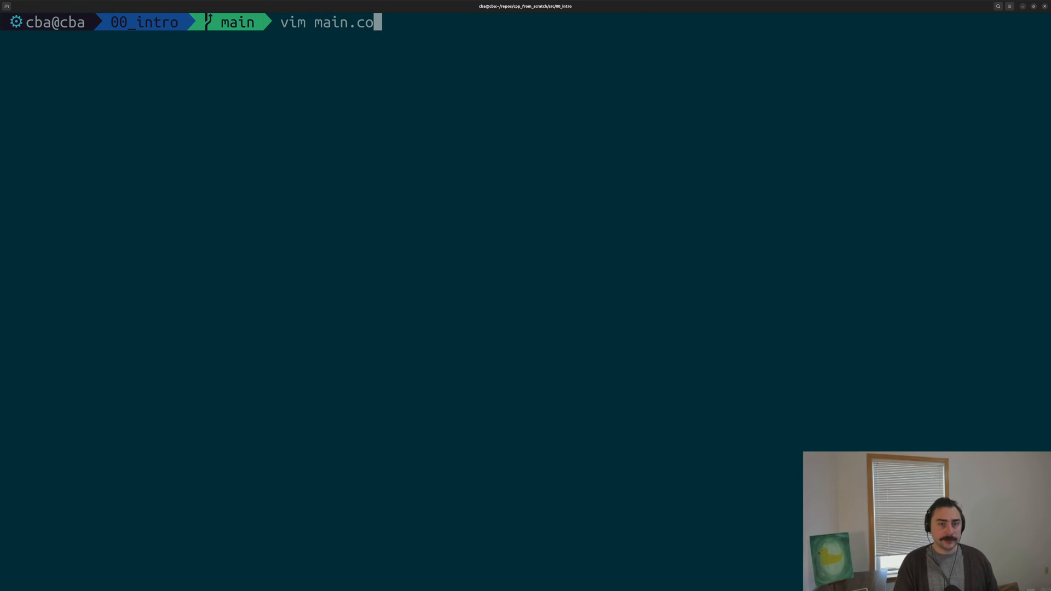
text(pp)
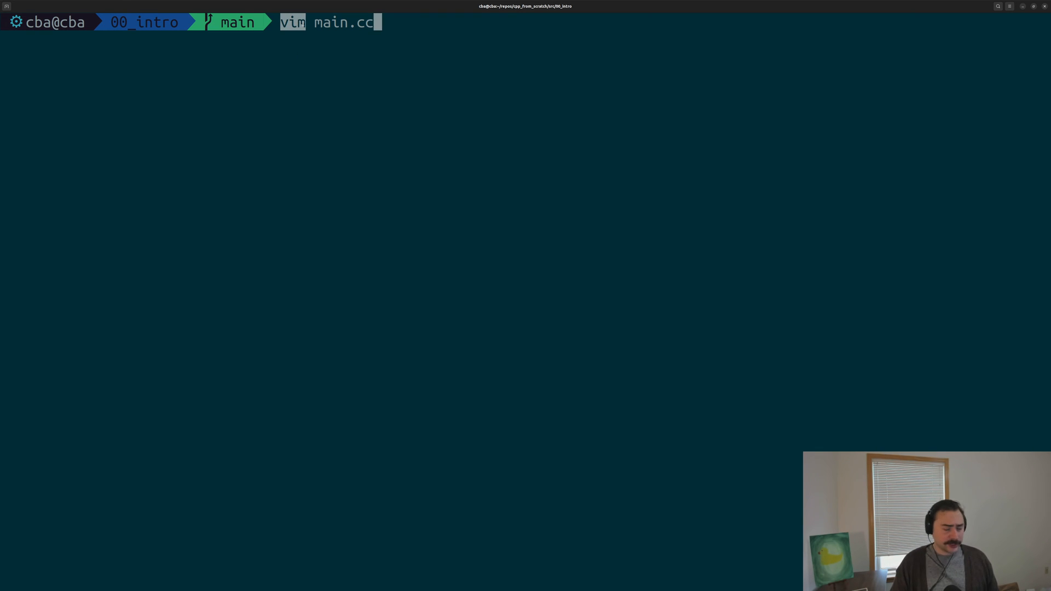
key(enter)
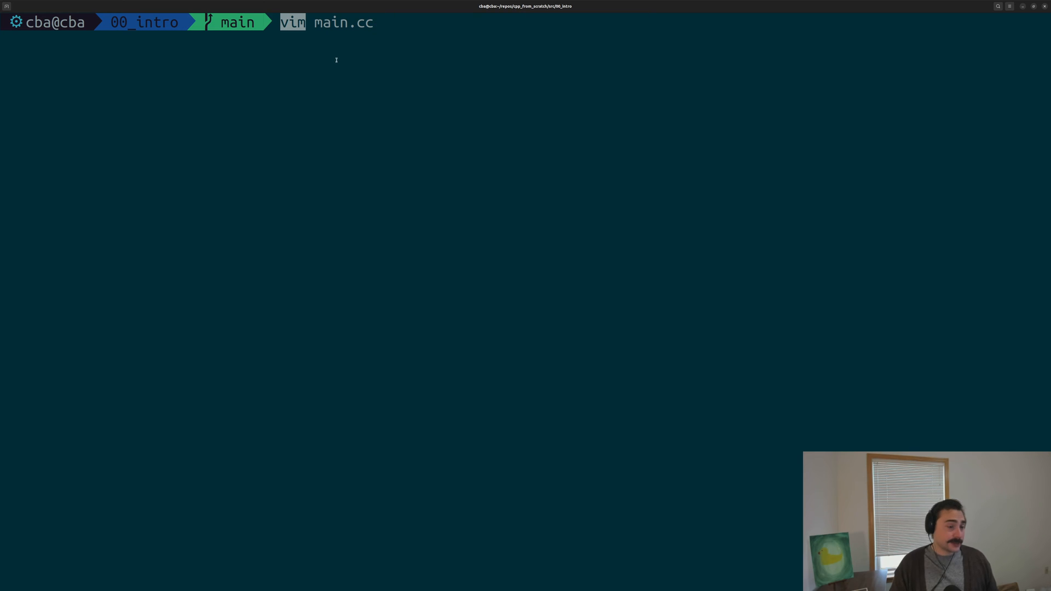
mouse_move(356, 73)
text( main.cc)
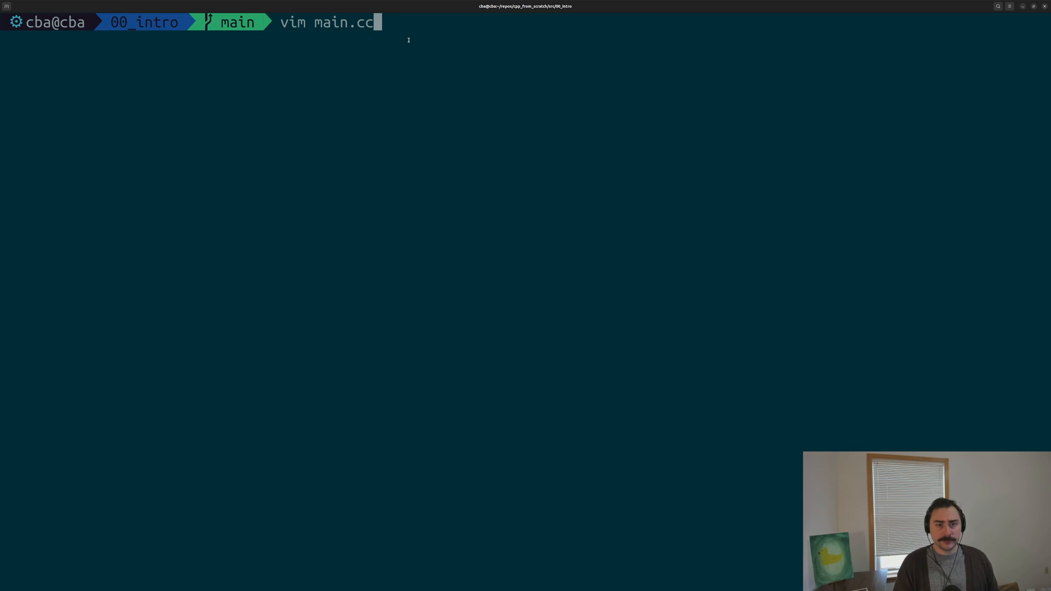
Open main.cpp in Vim and insert 'int main() { return 0; }'.
key(enter)
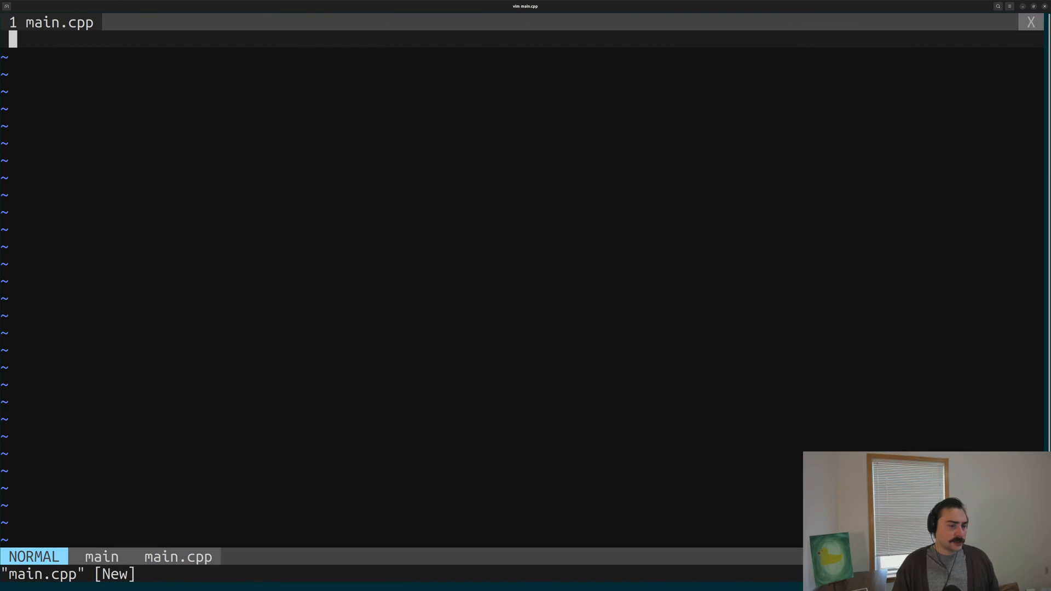
key(i)
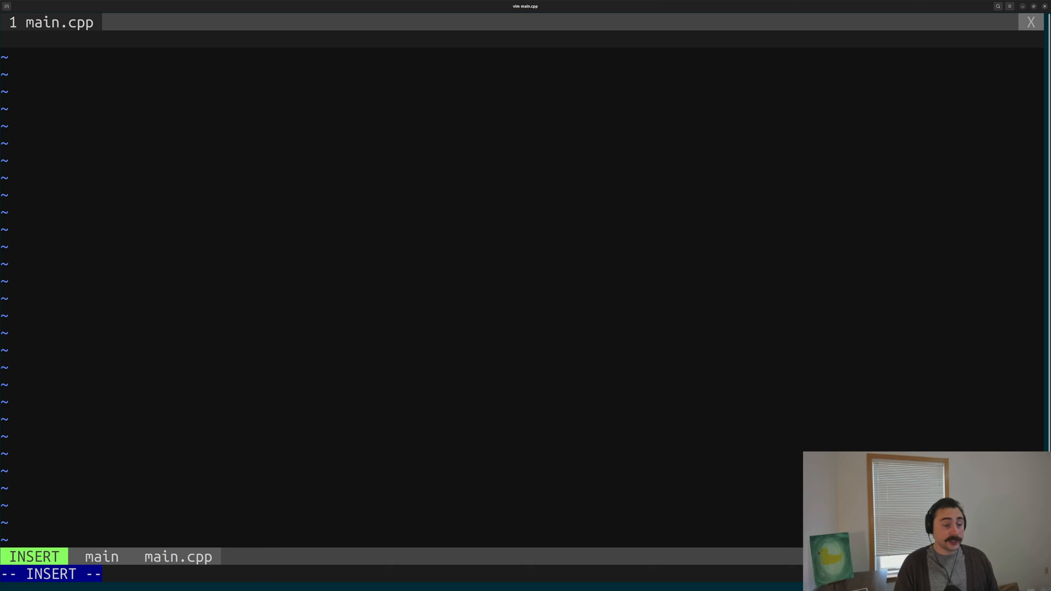
text(i)
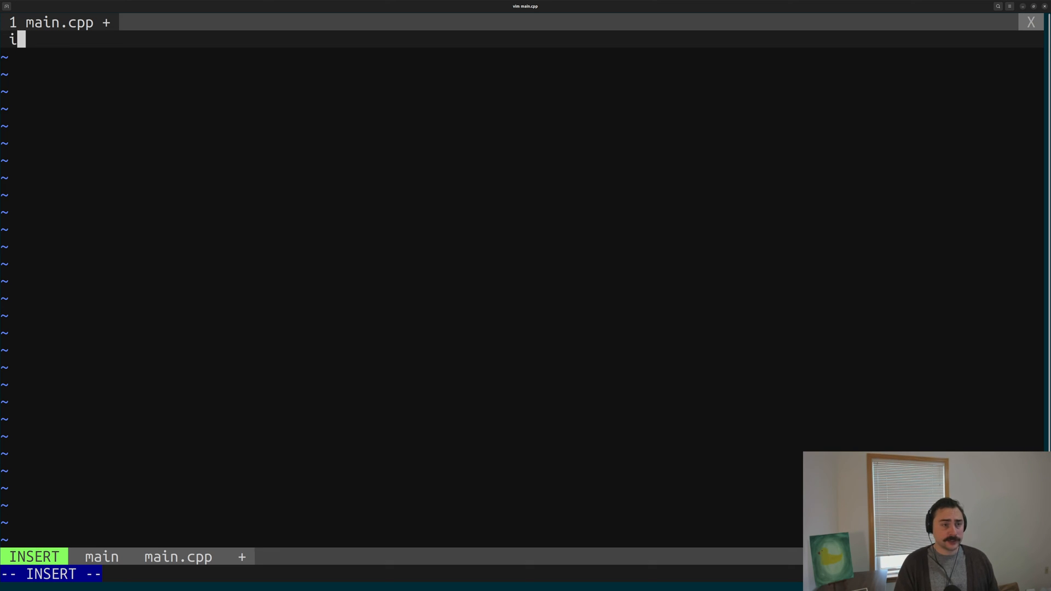
text(nt main() {)
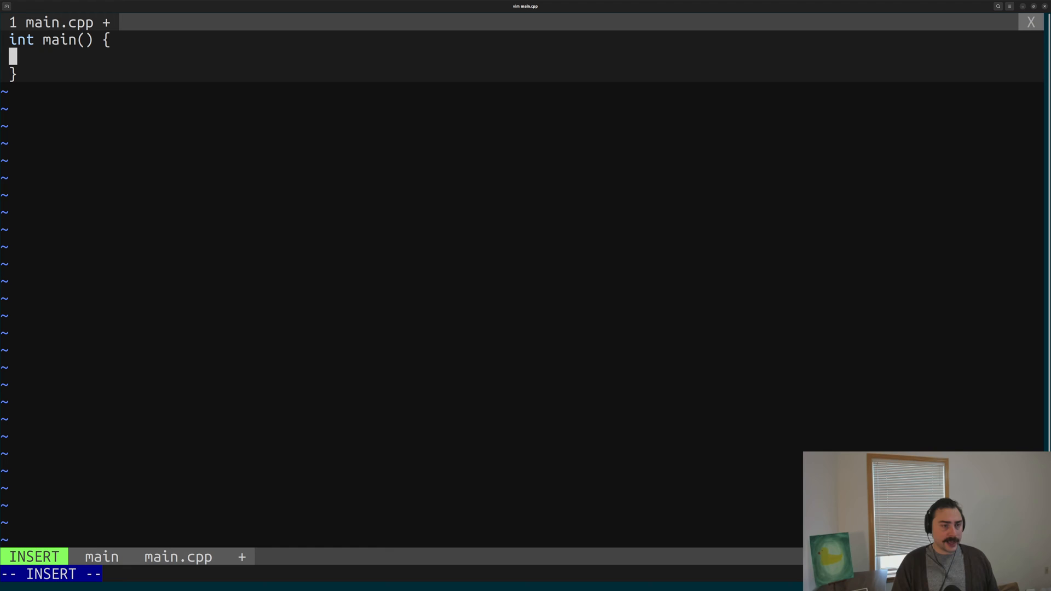
text(return 0;)
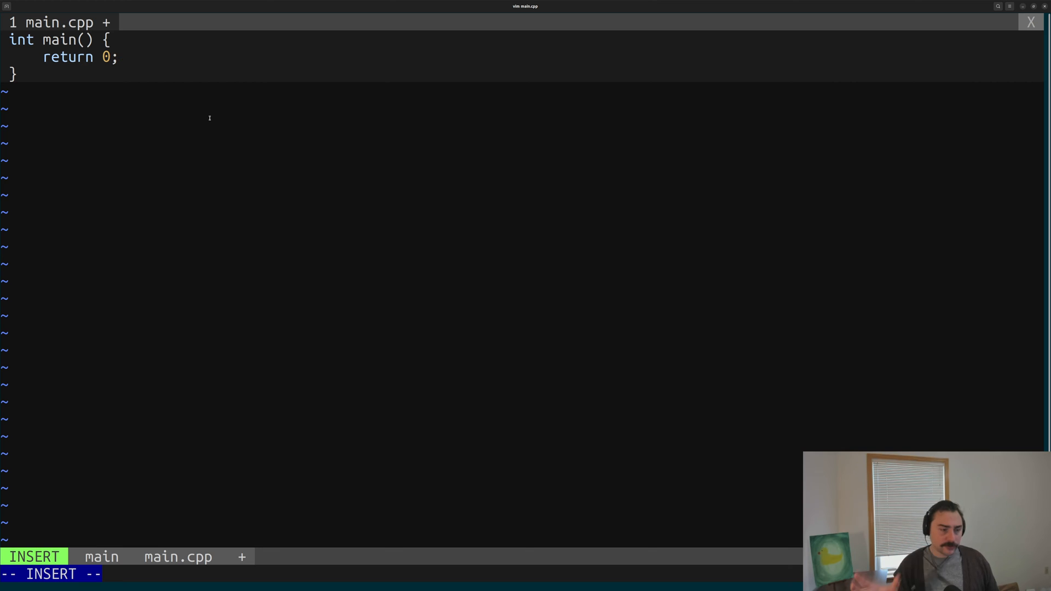
key(End)
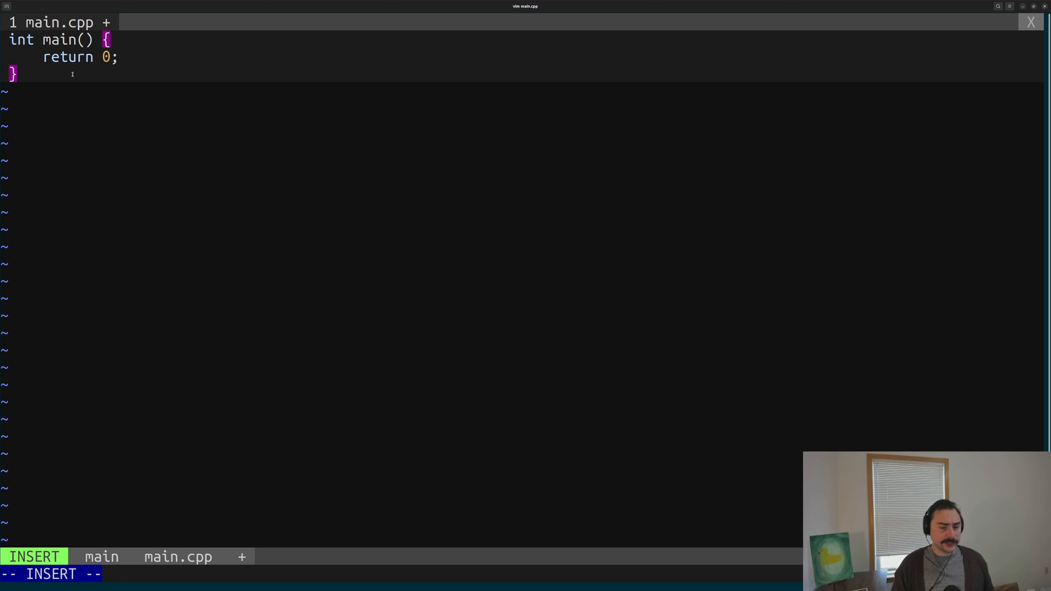
Leave Vim, compile main.cpp into 'main' with g++, and list files with ls -l.
key(Escape)
text(g++)
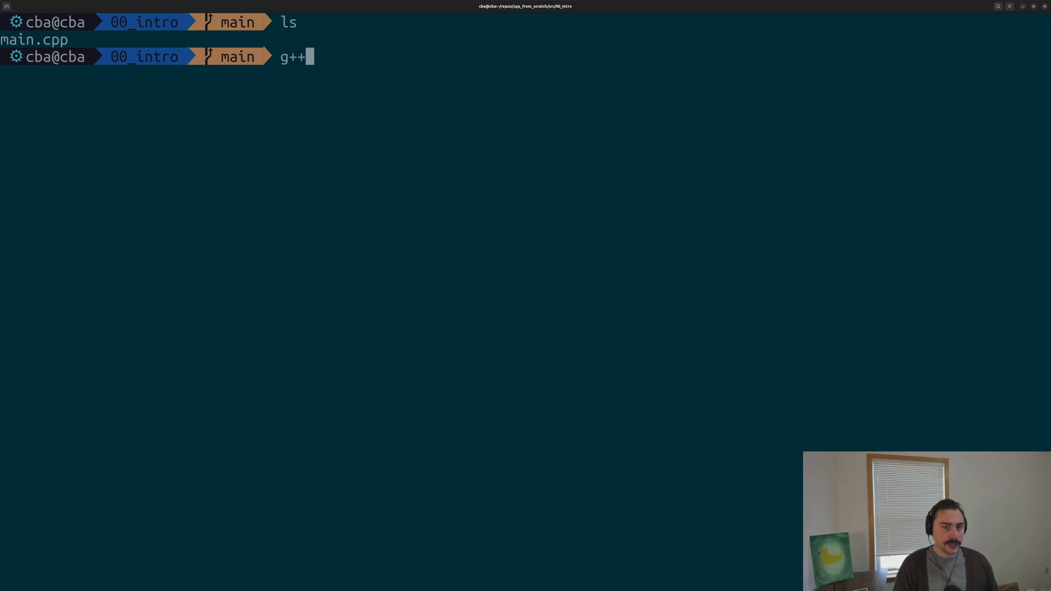
text(ma)
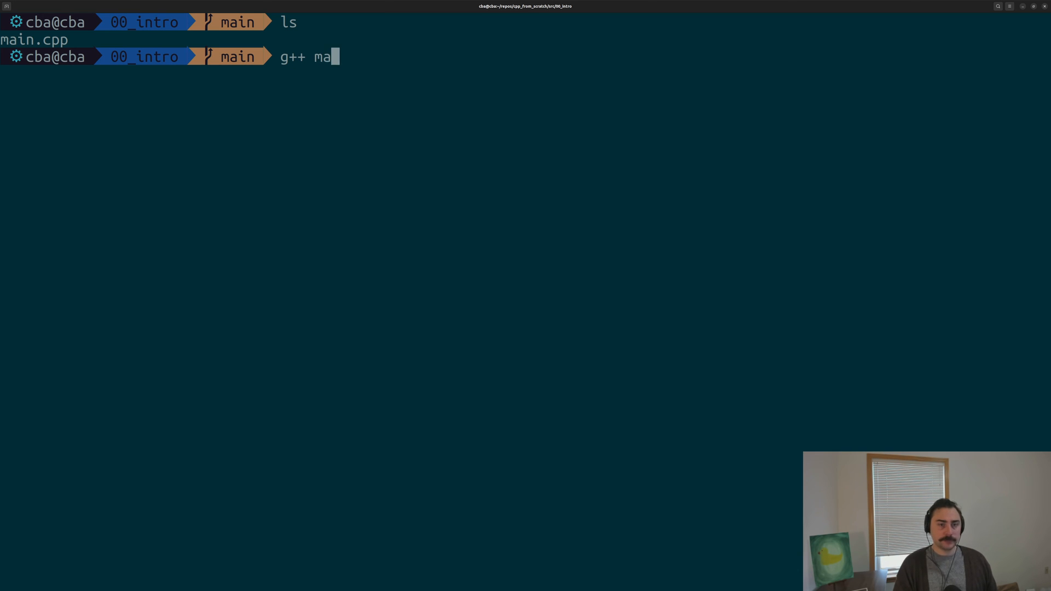
text(in.cpp)
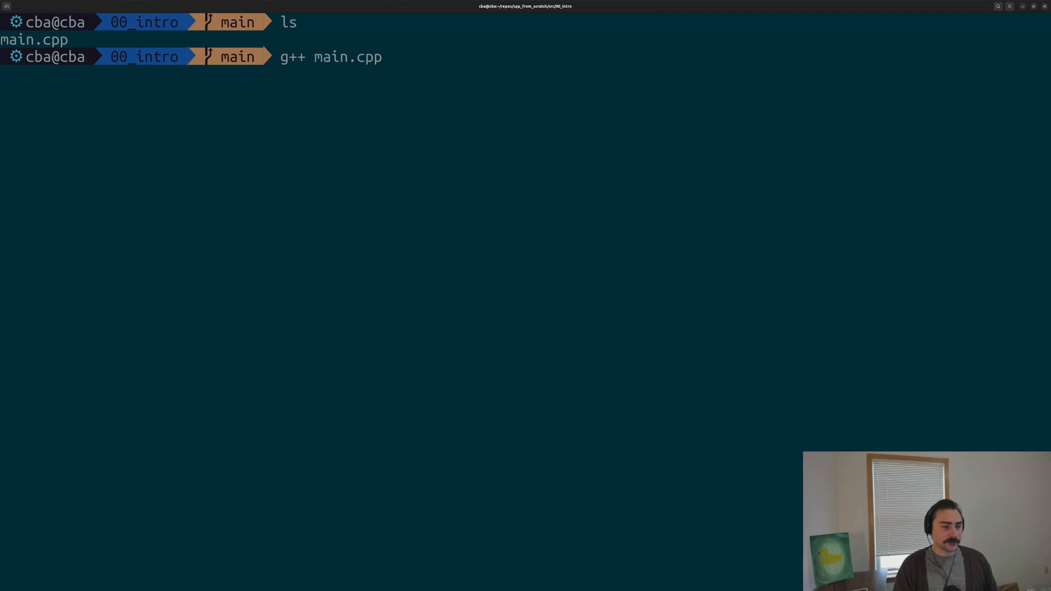
text(-)
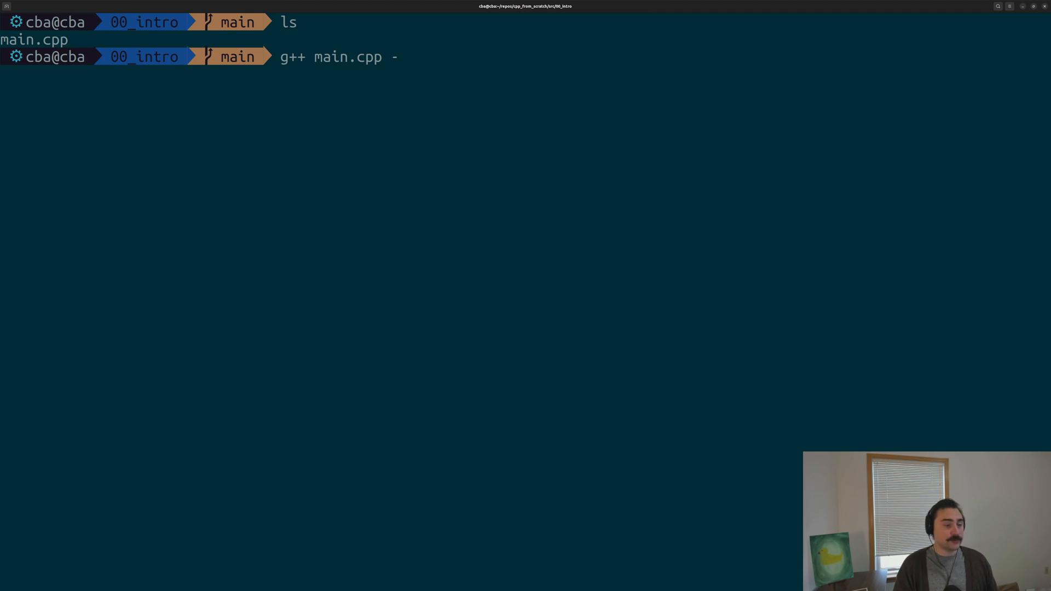
text(o)
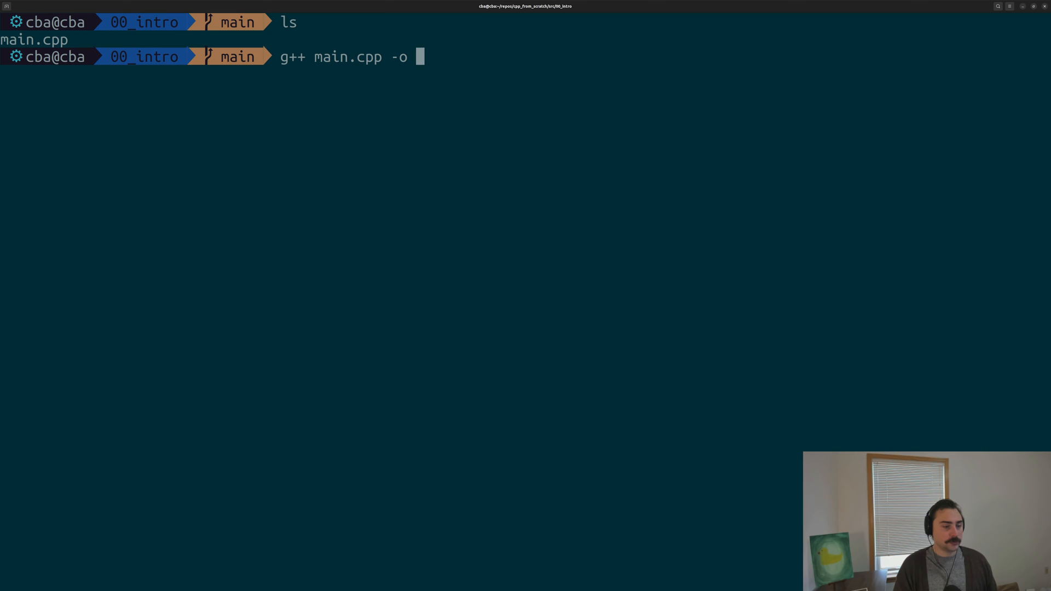
text(main)
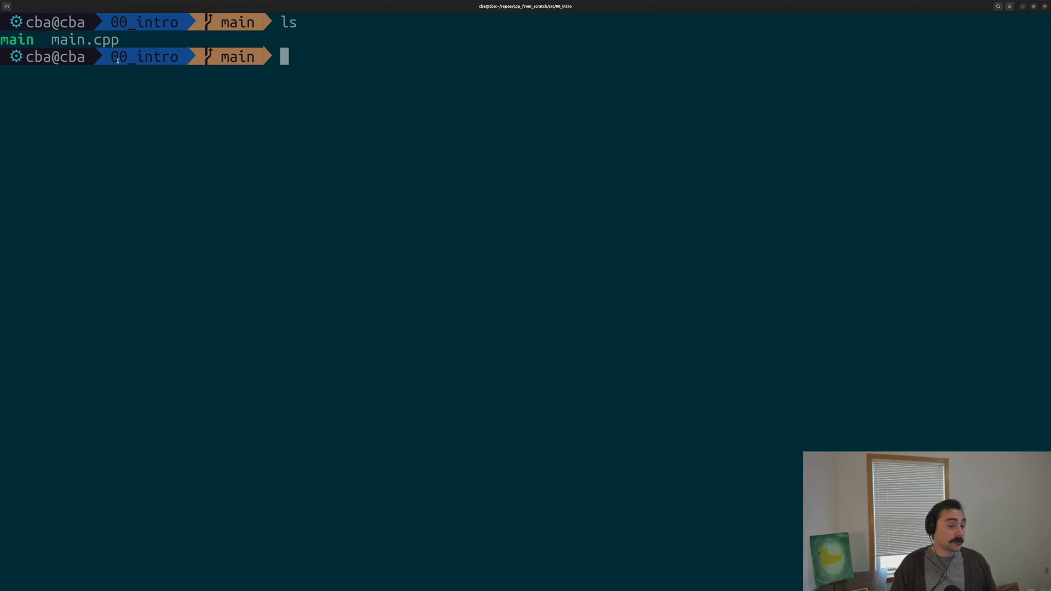
text(ls -l)
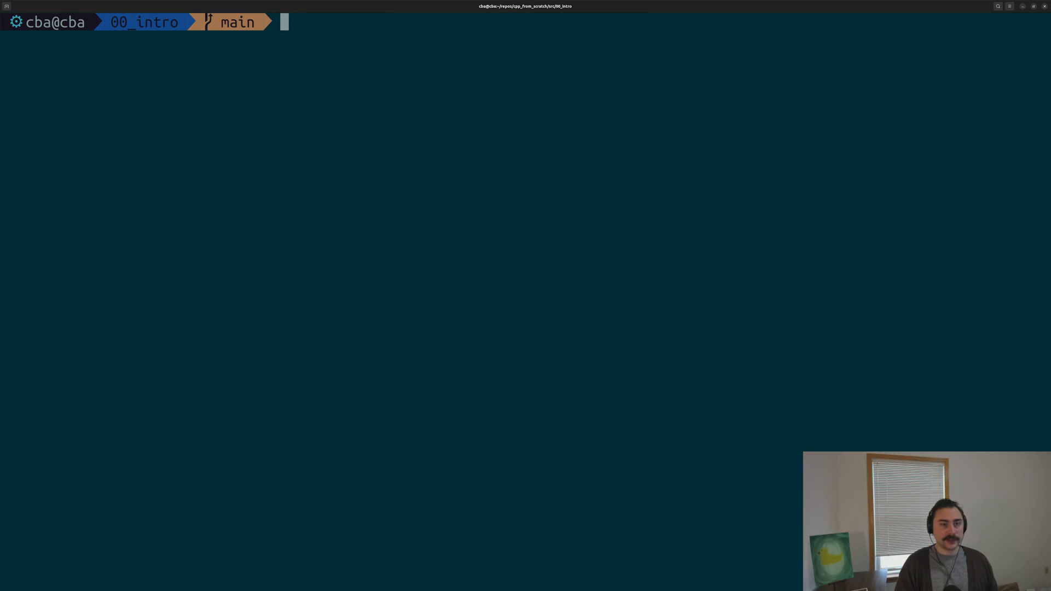
Run ./main and print its exit status with echo $?, showing 0.
text(./main)
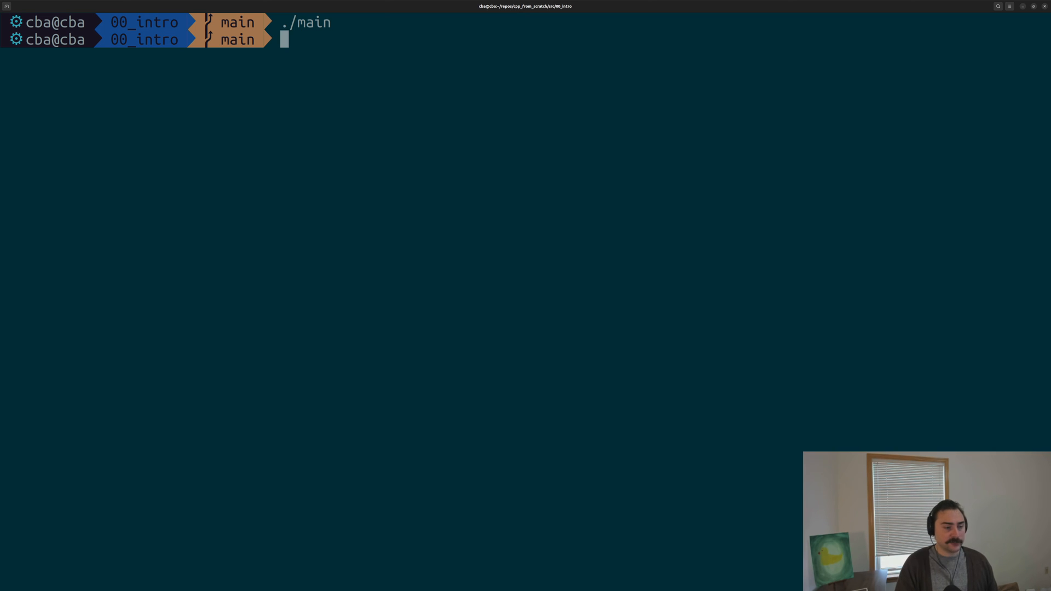
text(echo $?)
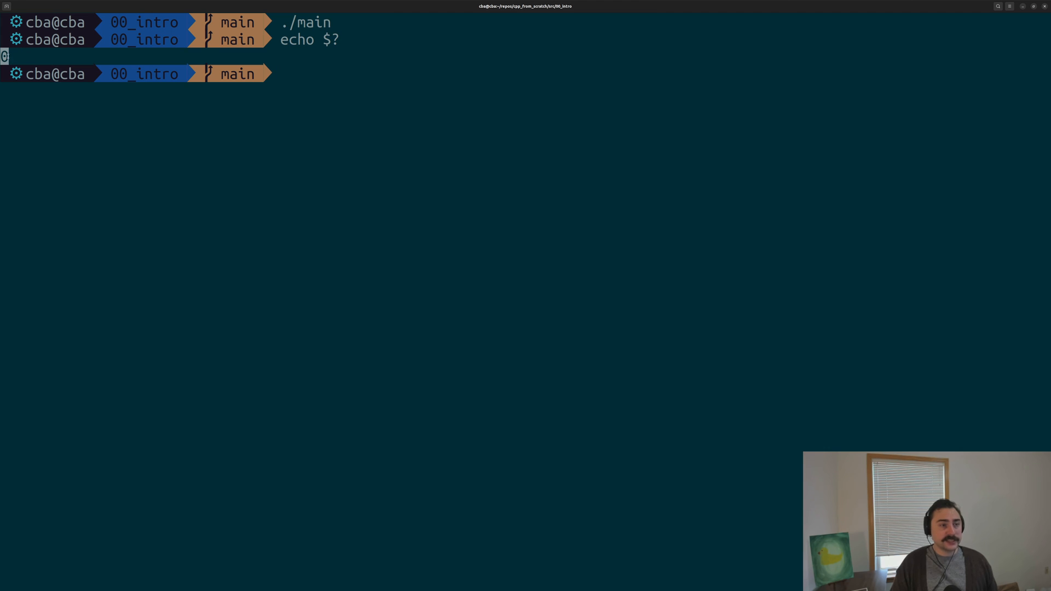
mouse_move(325, 81)
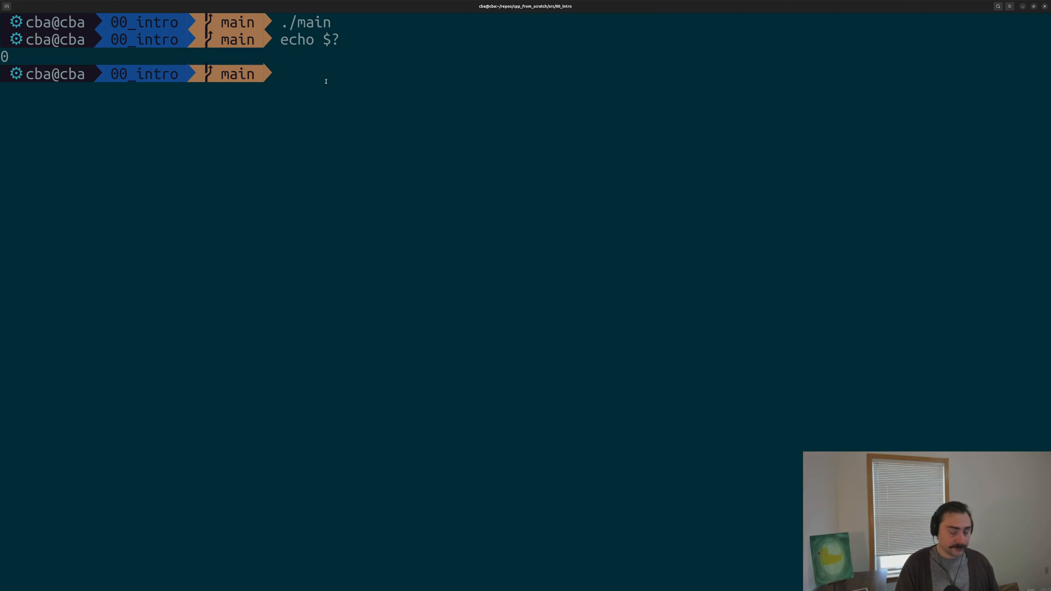
Reopen main.cpp in Vim and change the returned value to 12.
text(vim m)
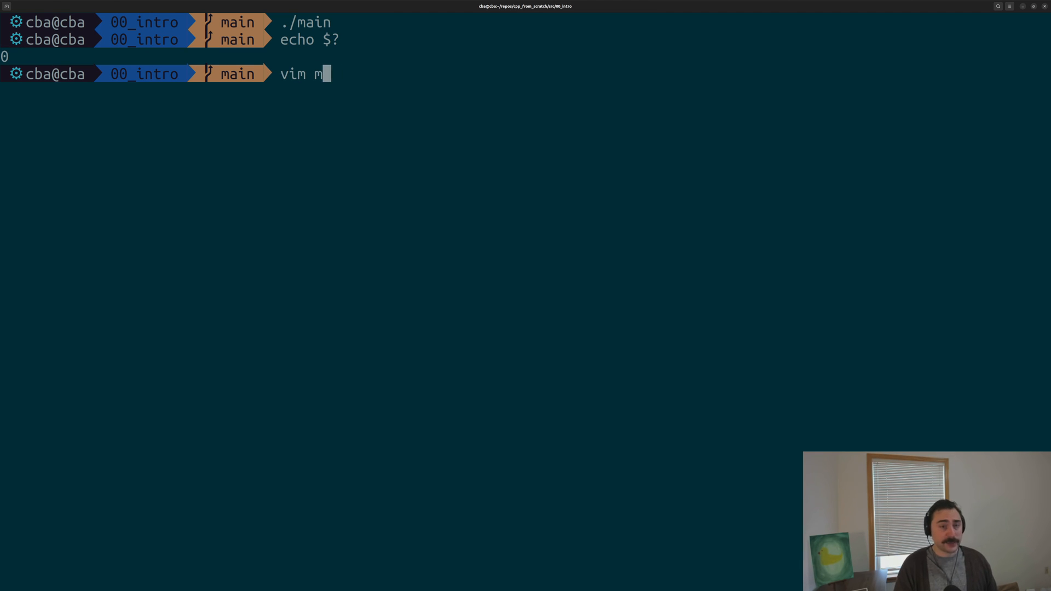
text(ain.cpp)
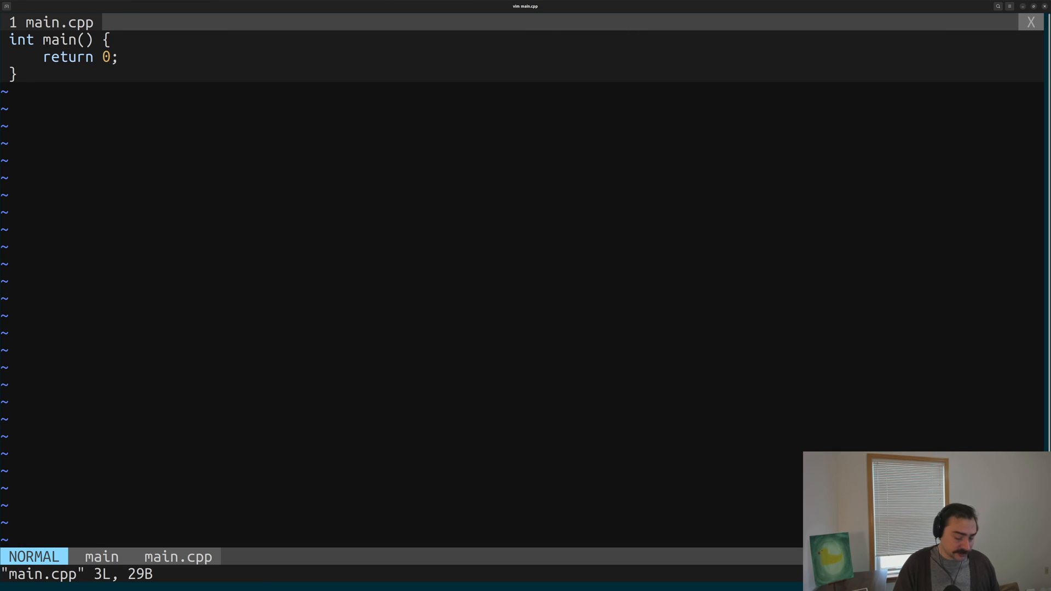
text(12)
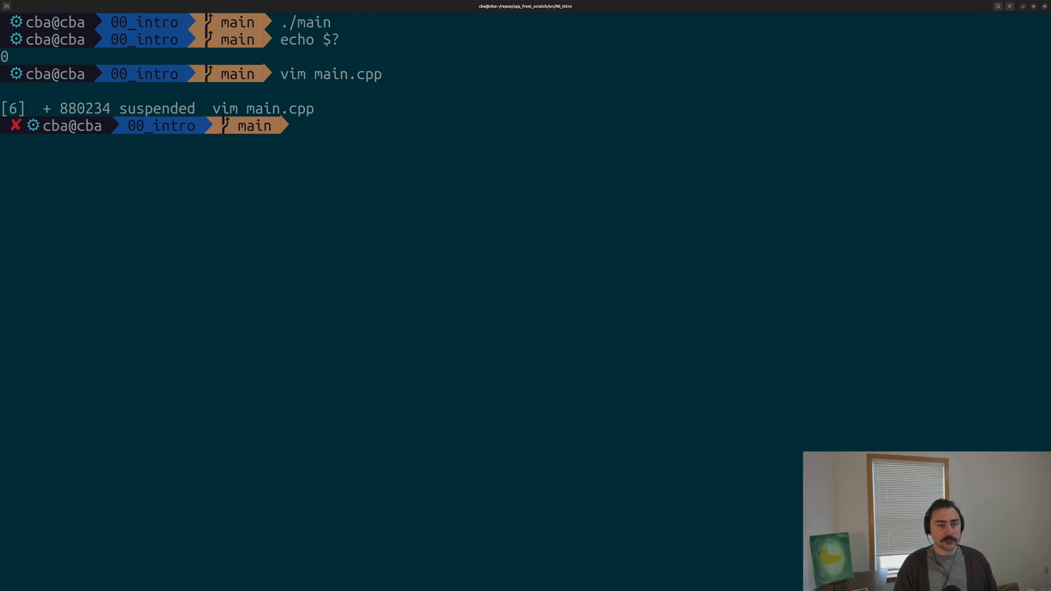
Rebuild with 'g++ main.cpp -o main' and confirm echo $? now reports 12.
text(g++ main.cpp -o main)
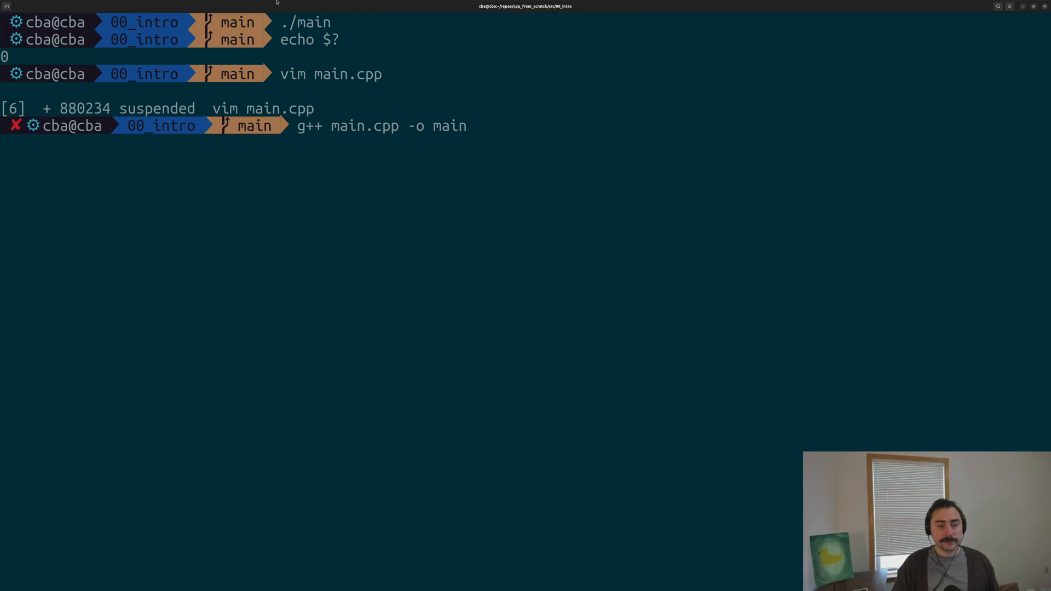
double_click(450, 125)
text(ls)
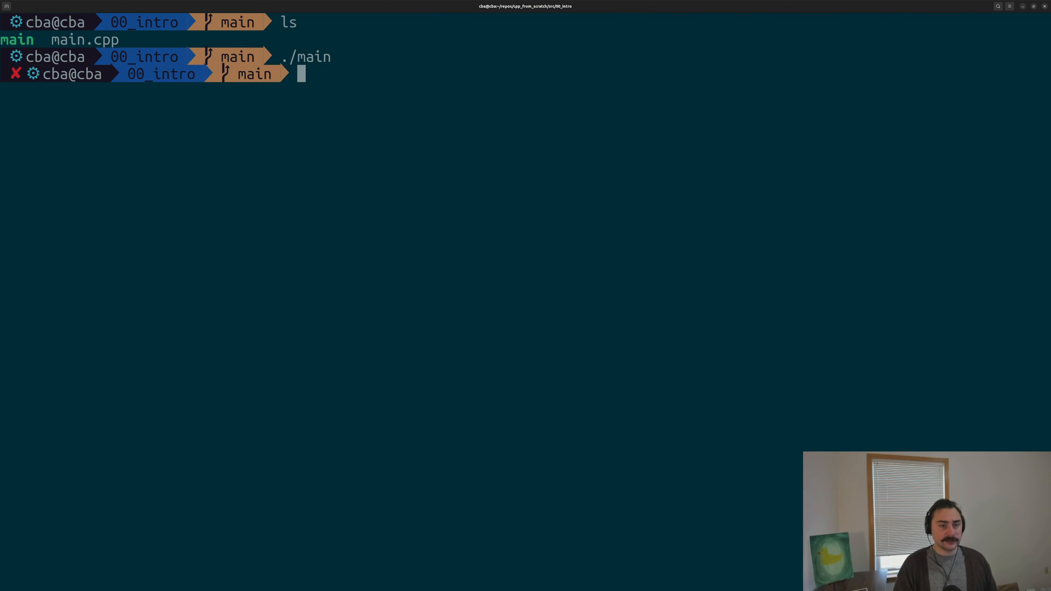
text(echo $?)
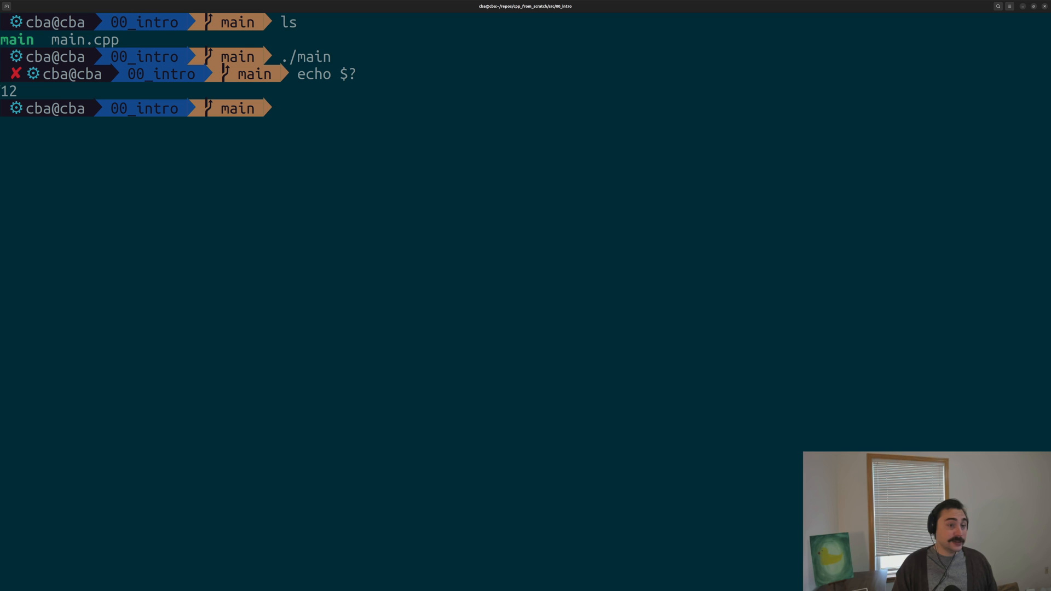
double_click(10, 91)
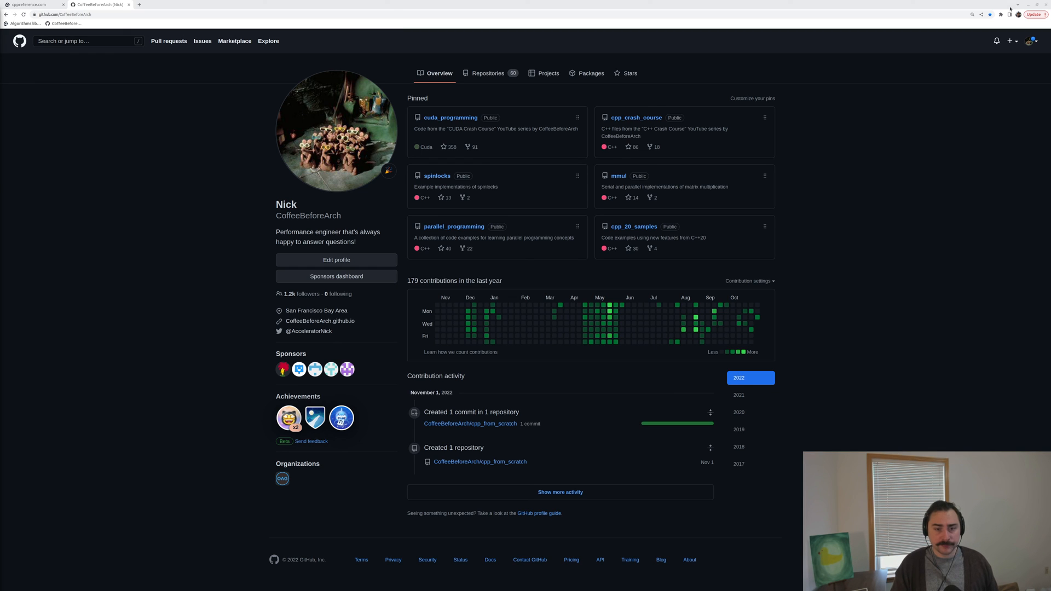
mouse_move(141, 113)
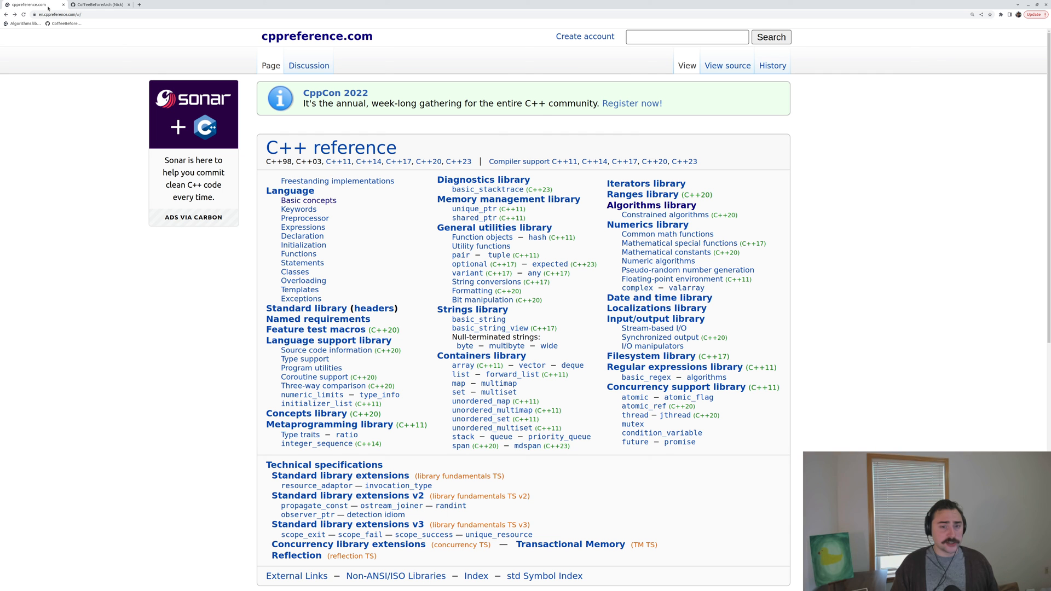
mouse_move(776, 199)
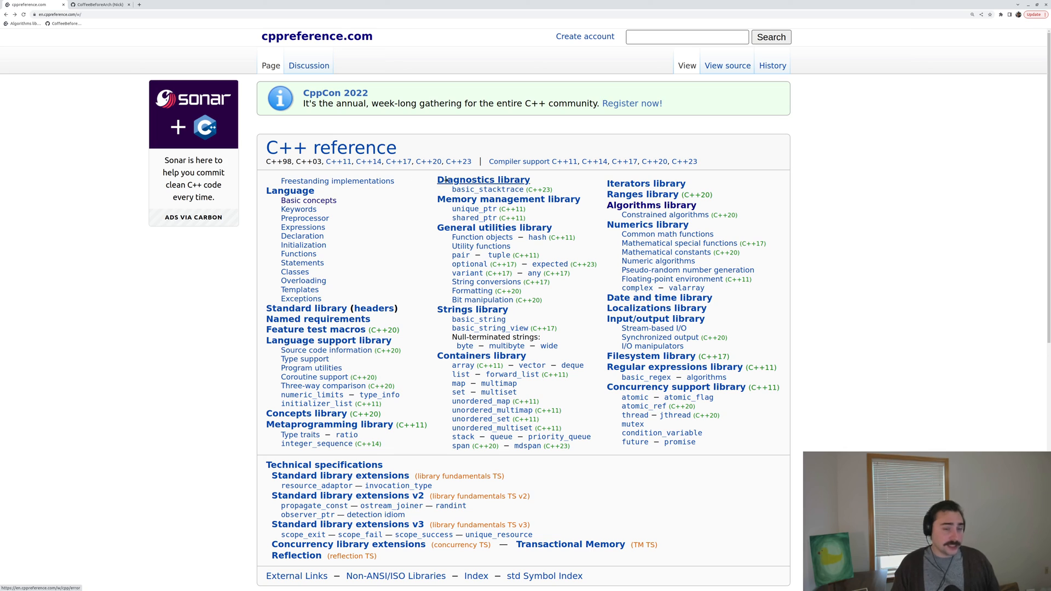
mouse_move(402, 134)
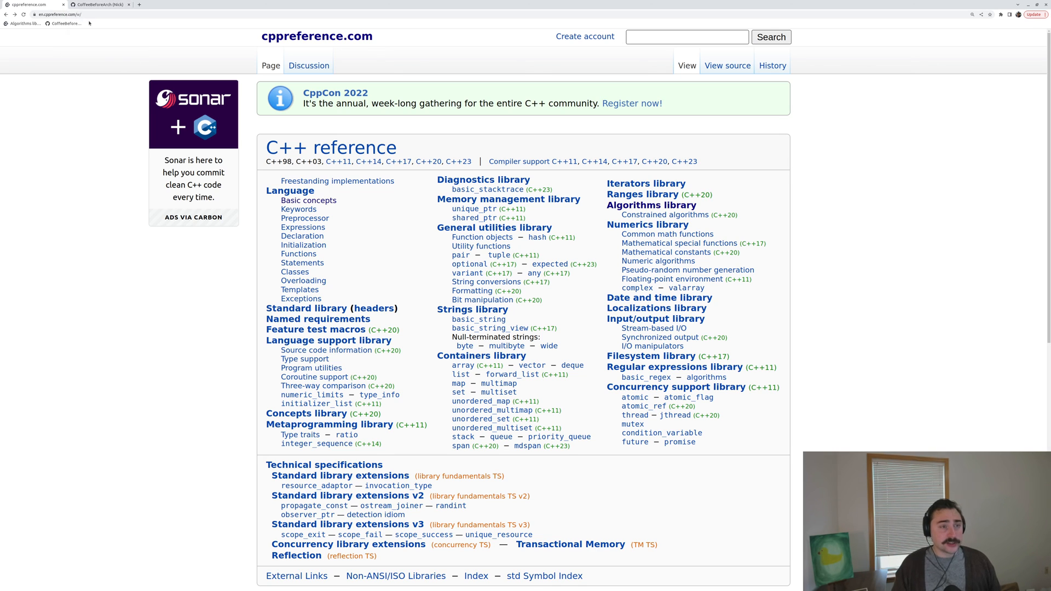
mouse_move(101, 5)
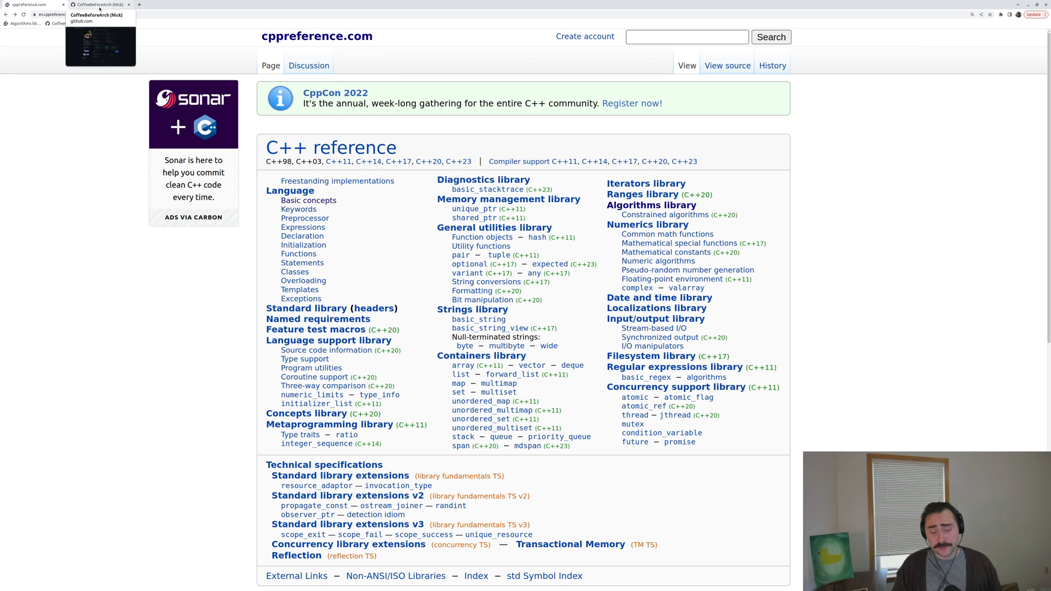